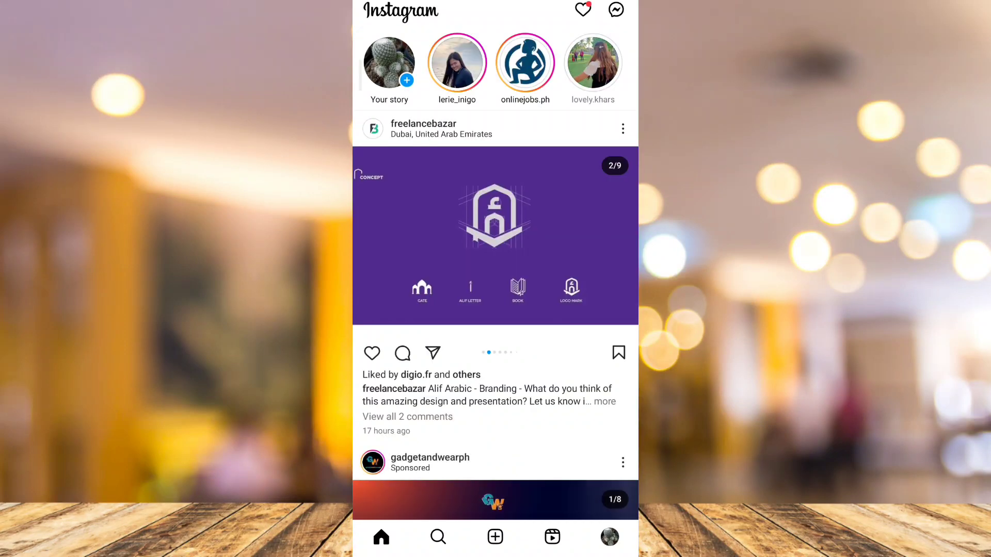
- Scroll the feed, then browse suggested broadcast channels in the inbox's Channels tab
{"action": "scroll", "scroll_direction": "down", "scroll_amount": 3}
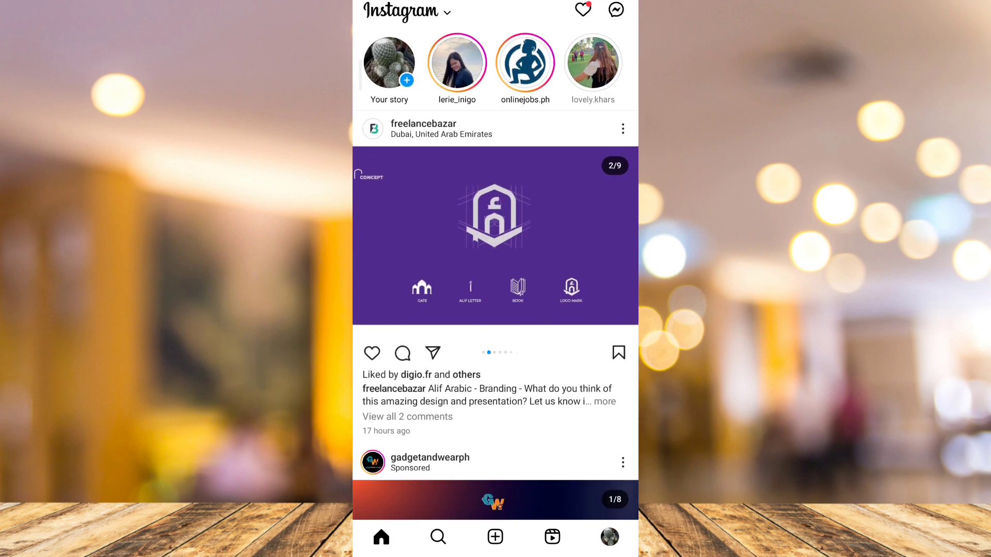
{"action": "scroll", "scroll_direction": "down", "scroll_amount": 3}
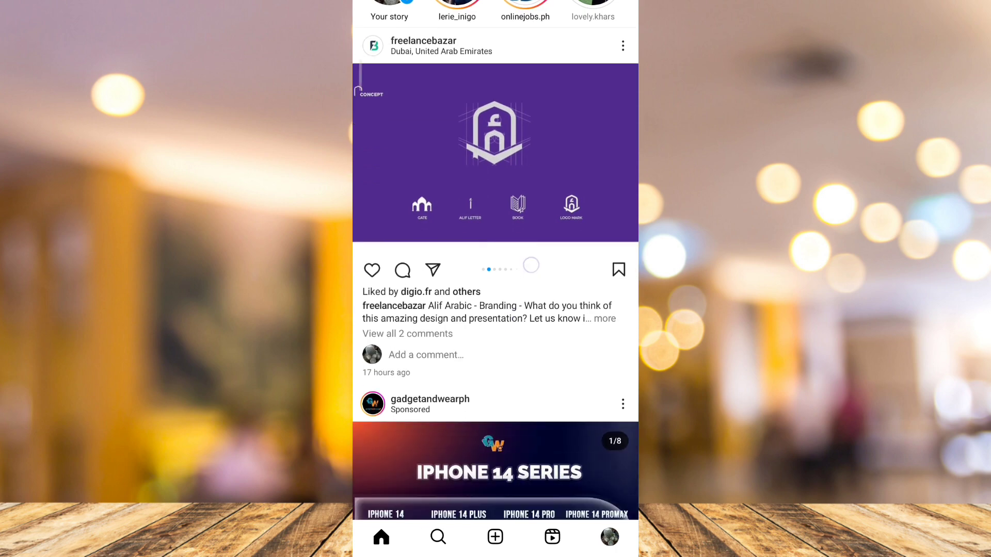
{"action": "scroll", "scroll_direction": "down", "scroll_amount": 3}
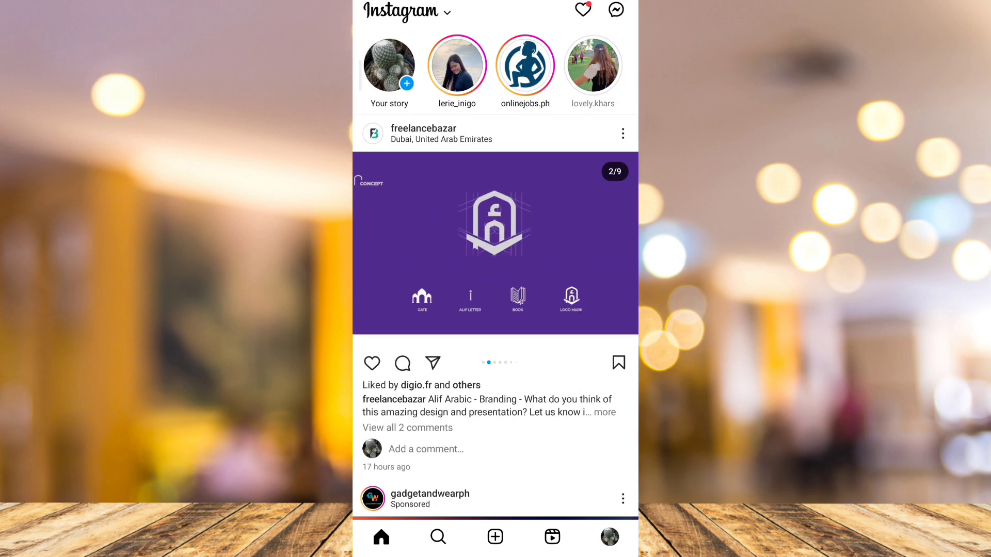
{"action": "scroll", "scroll_direction": "up", "scroll_amount": 3}
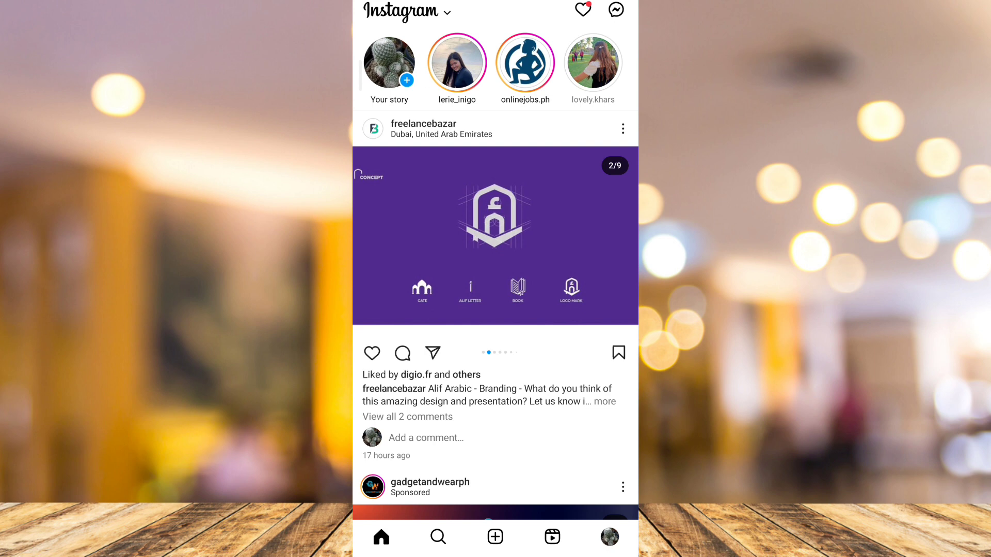
{"action": "left_click", "coordinate": [614, 9]}
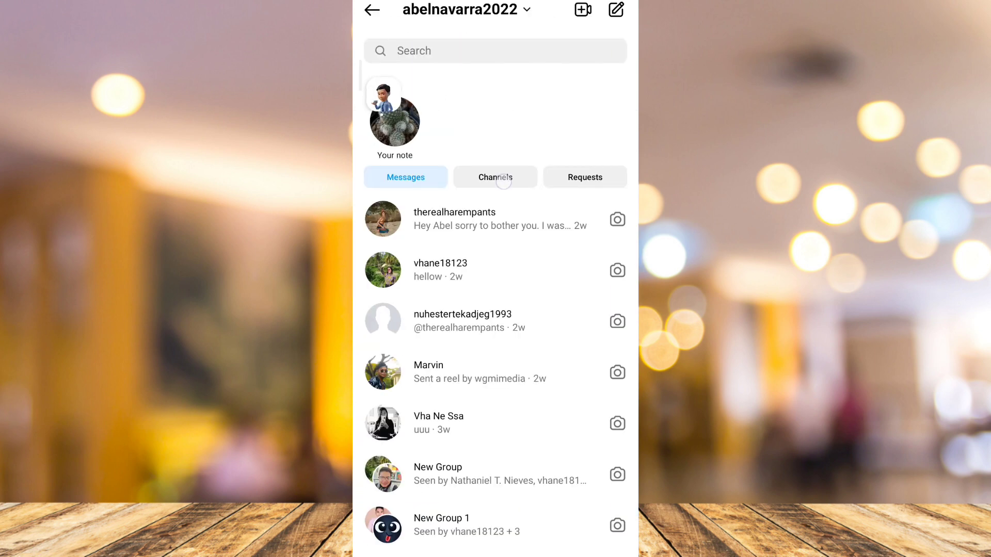
{"action": "left_click", "coordinate": [495, 177]}
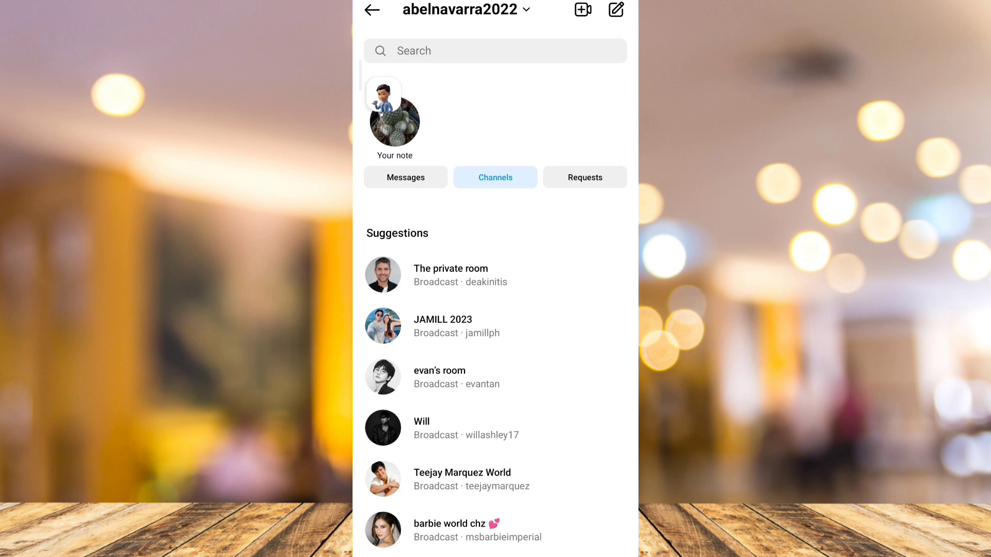
{"action": "left_click", "coordinate": [450, 274]}
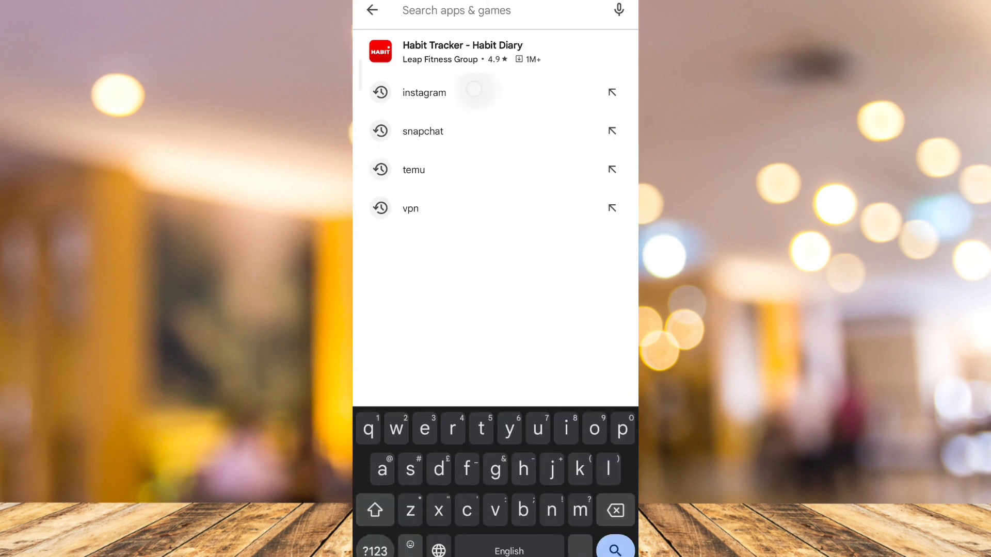
- Pick 'instagram' from Play Store search history, open its listing, and launch the app
{"action": "left_click", "coordinate": [424, 93]}
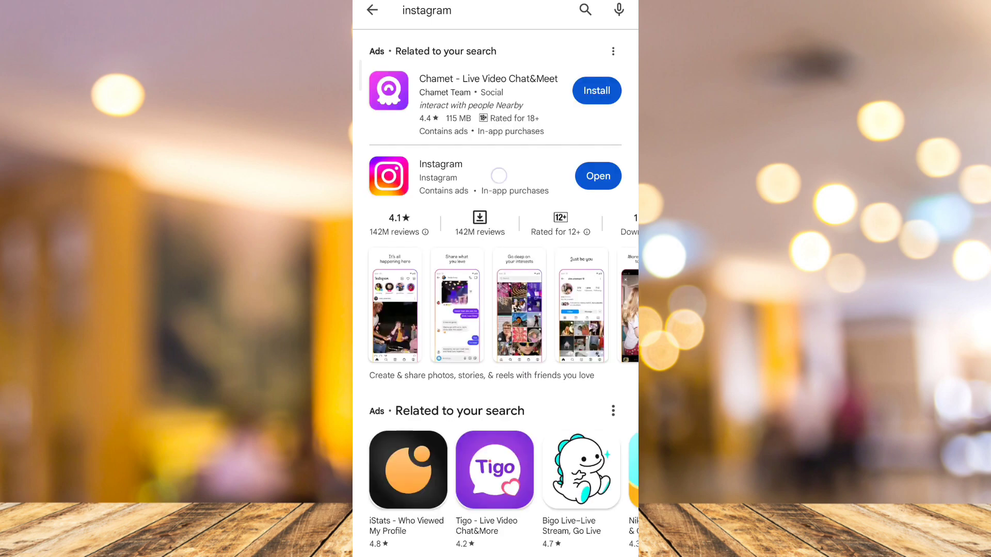
{"action": "left_click", "coordinate": [441, 163]}
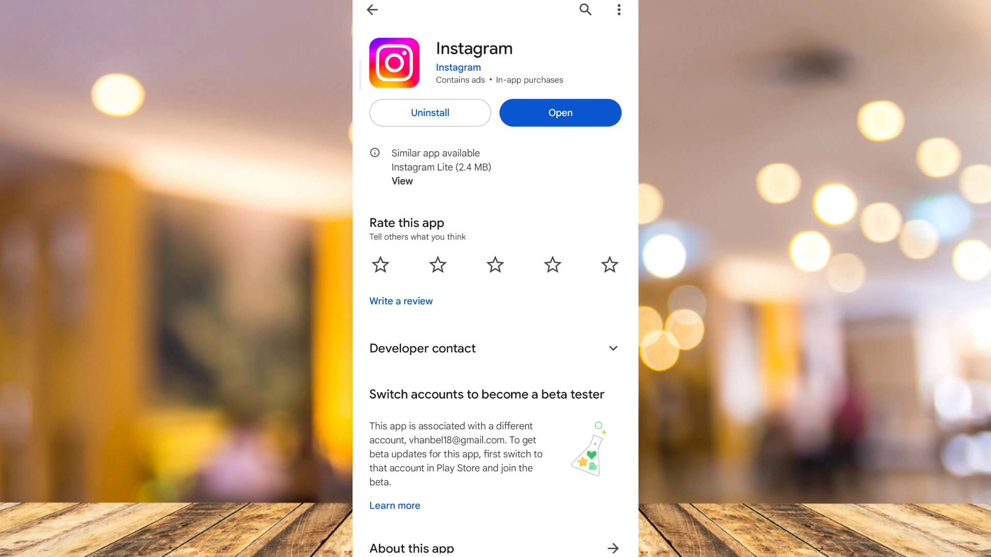
{"action": "left_click", "coordinate": [559, 112]}
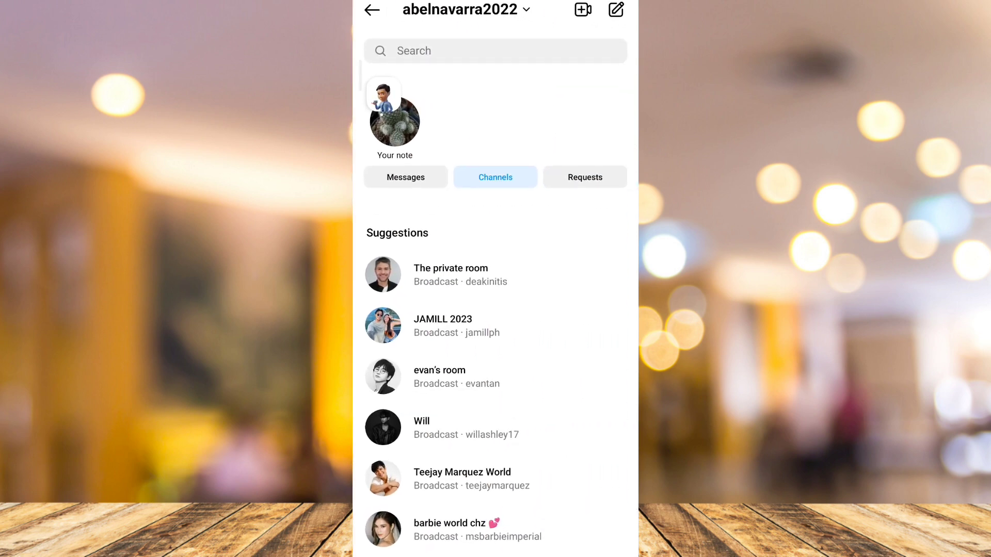
- Go from Home to your profile, glance at the menu, return, and start editing the profile
{"action": "left_click", "coordinate": [371, 9]}
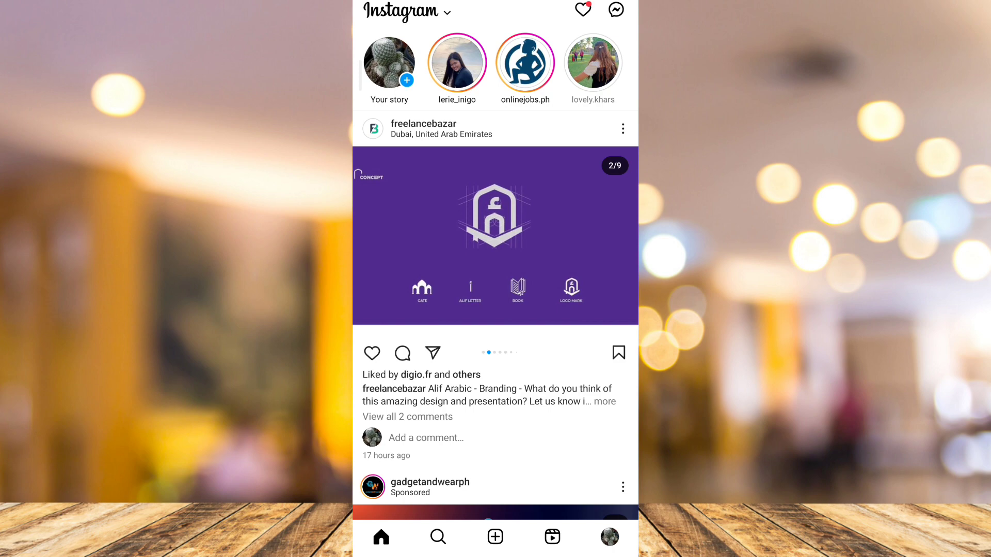
{"action": "left_click", "coordinate": [608, 538]}
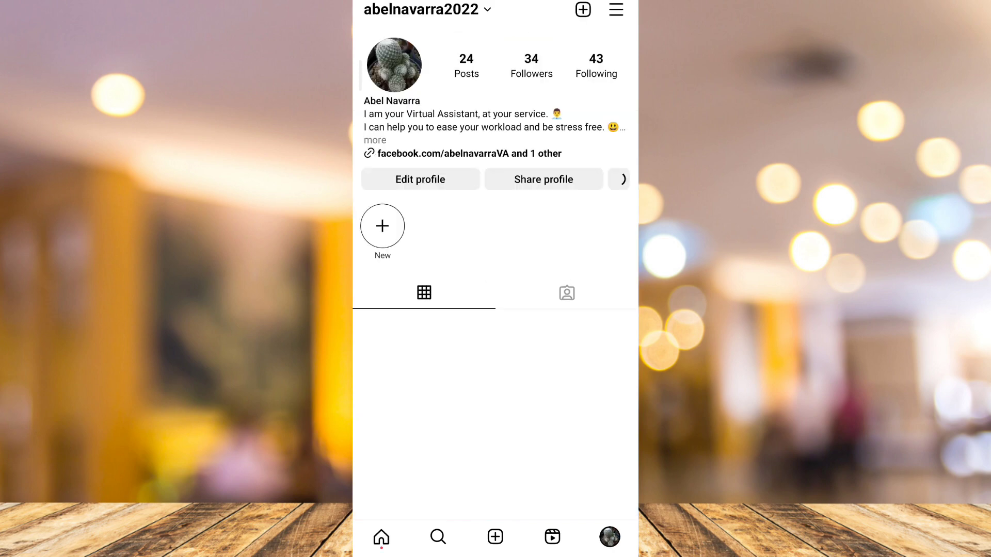
{"action": "left_click", "coordinate": [614, 10]}
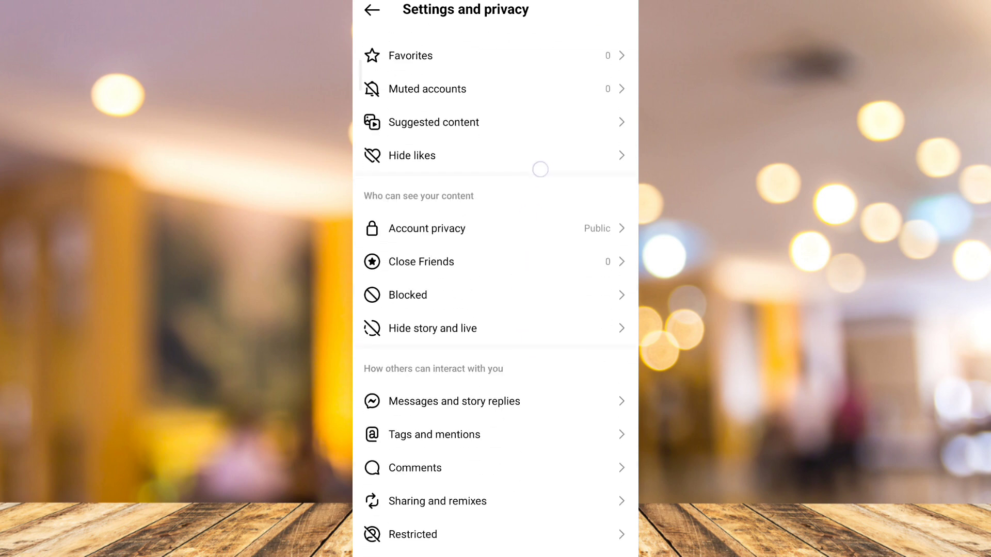
{"action": "left_click", "coordinate": [371, 9]}
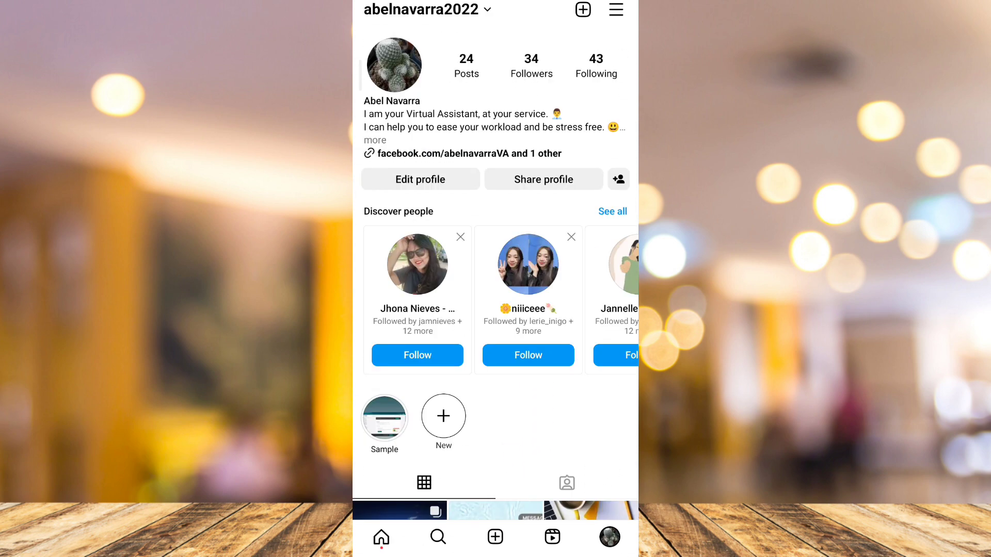
{"action": "left_click", "coordinate": [420, 179]}
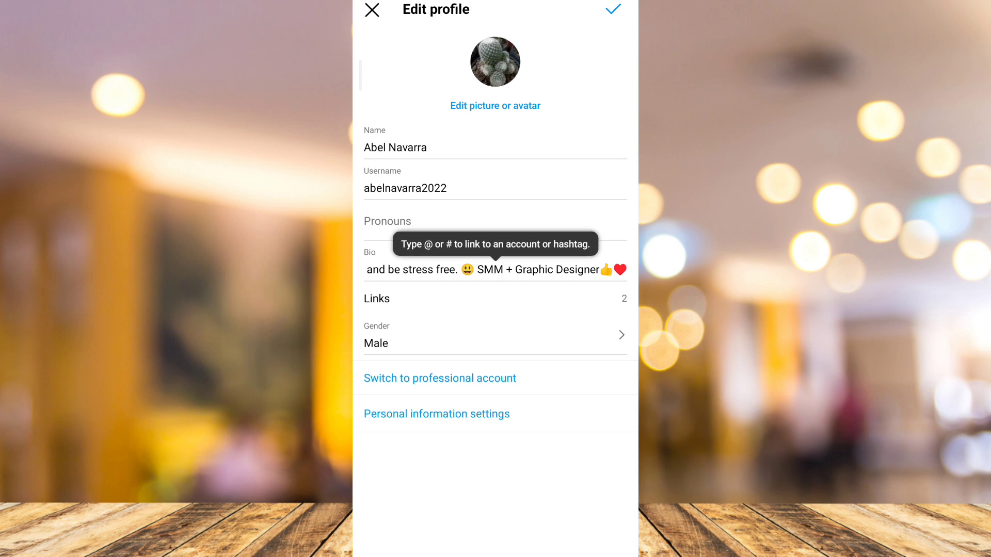
- Switch to a Creator professional account, dismiss the setup checklist, and return to Home
{"action": "left_click", "coordinate": [439, 377]}
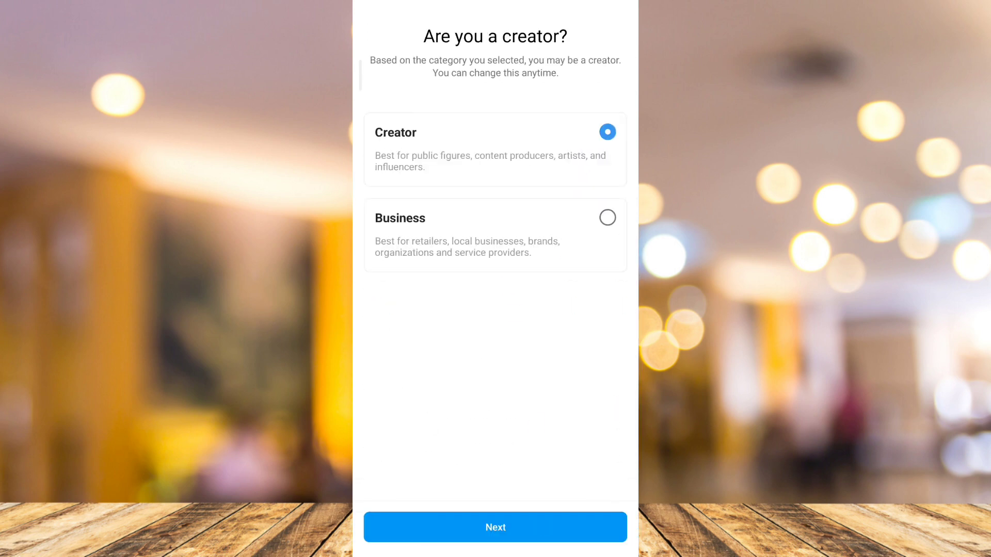
{"action": "left_click", "coordinate": [495, 527]}
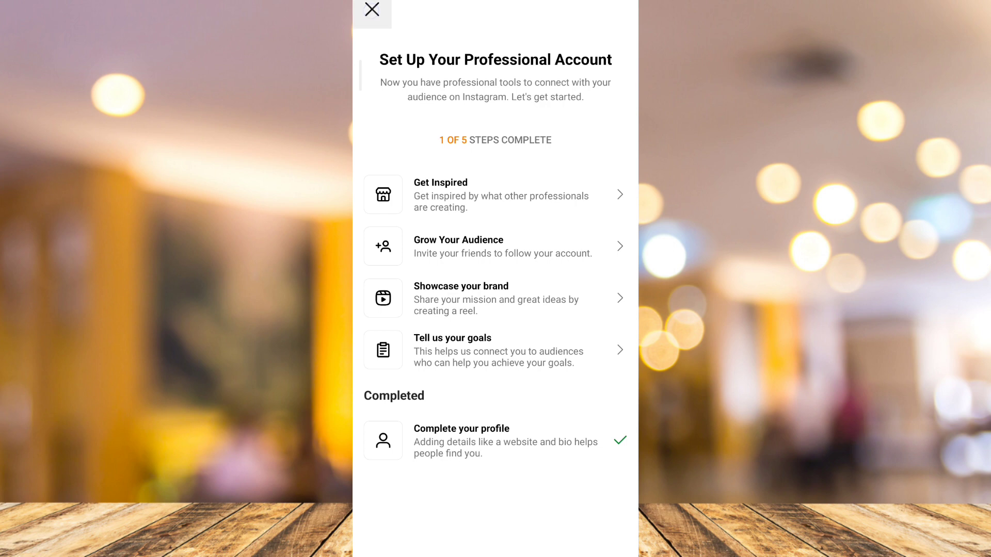
{"action": "left_click", "coordinate": [371, 10]}
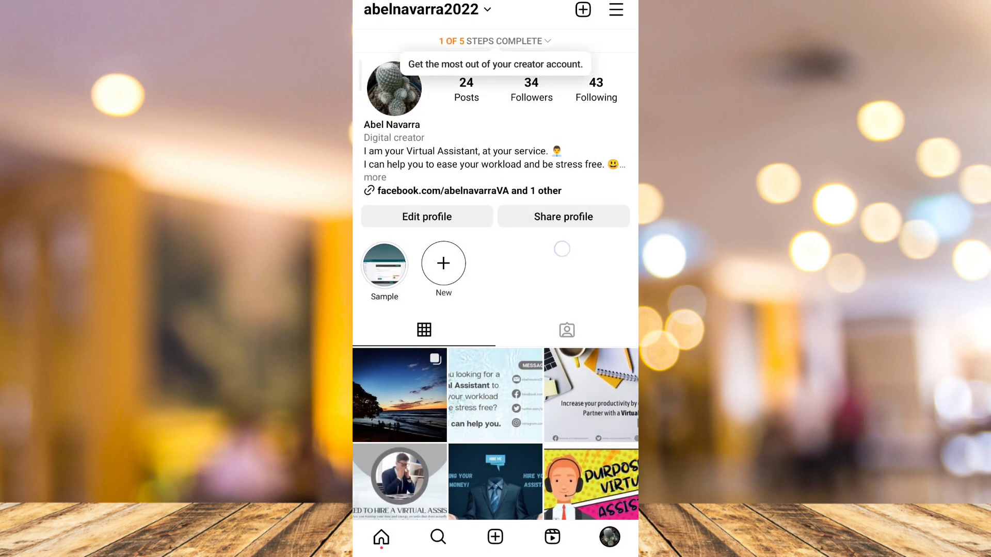
{"action": "left_click", "coordinate": [381, 537]}
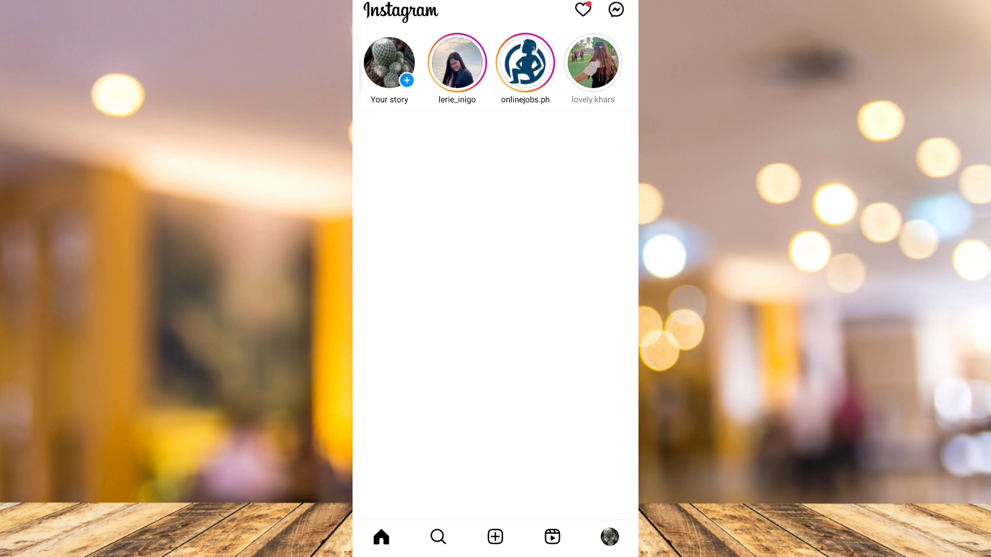
- Open the inbox and browse its General, Primary and Channels sections
{"action": "left_click", "coordinate": [616, 9]}
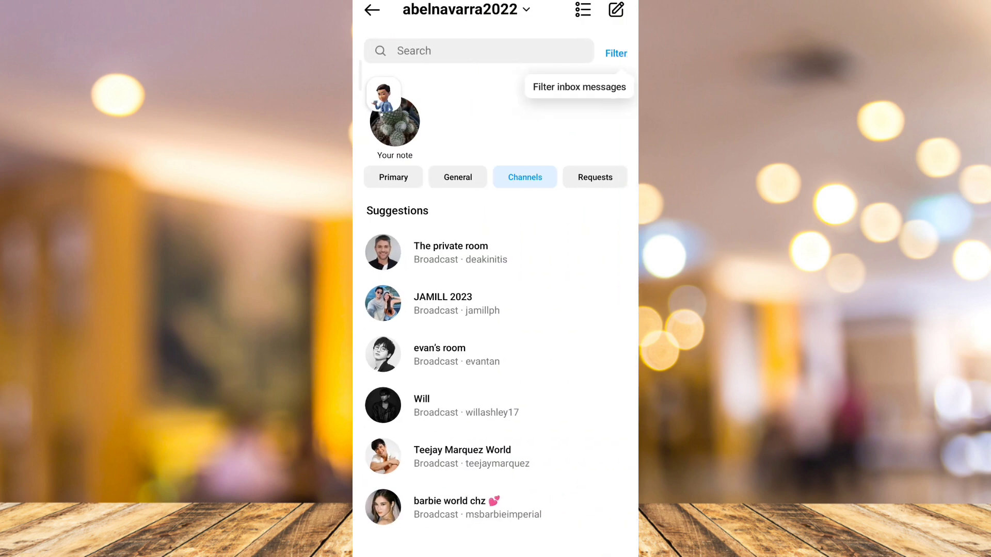
{"action": "left_click", "coordinate": [458, 177]}
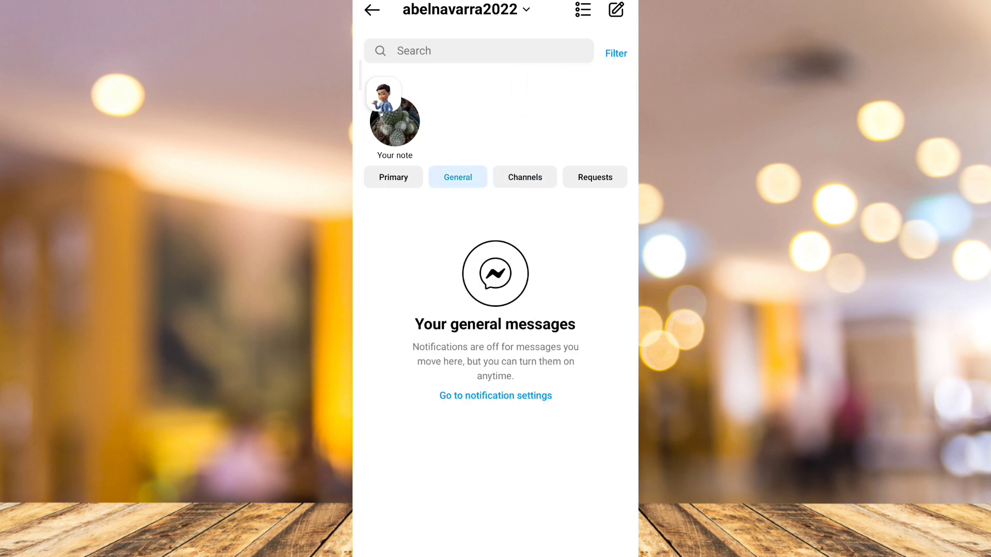
{"action": "left_click", "coordinate": [393, 177]}
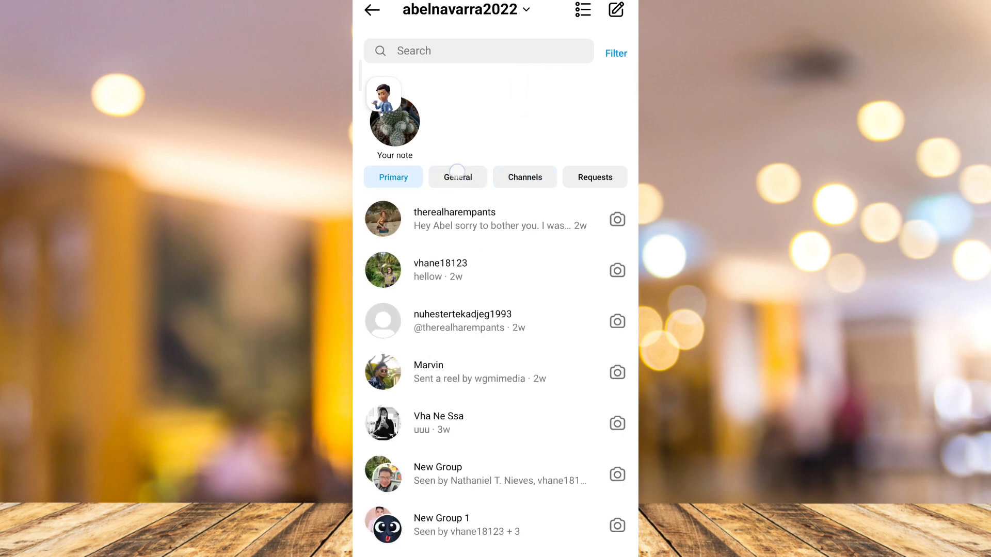
{"action": "left_click", "coordinate": [524, 177]}
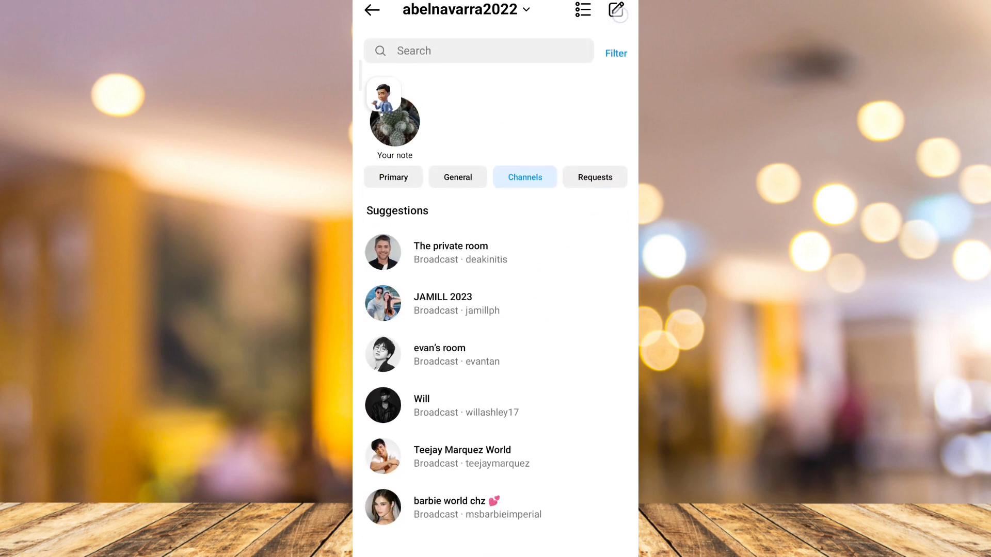
- Compose a new message and focus the To recipient search field
{"action": "left_click", "coordinate": [616, 10]}
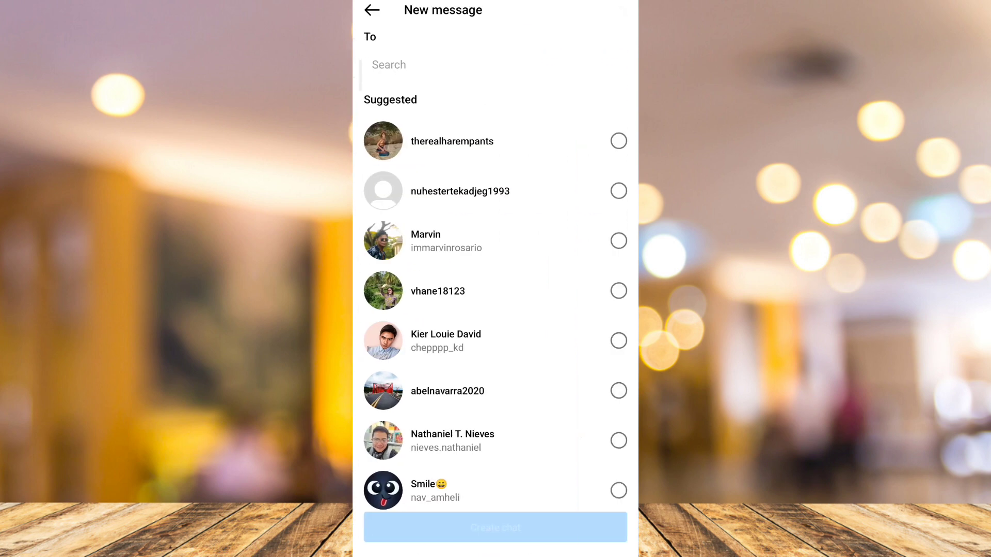
{"action": "left_click", "coordinate": [443, 65]}
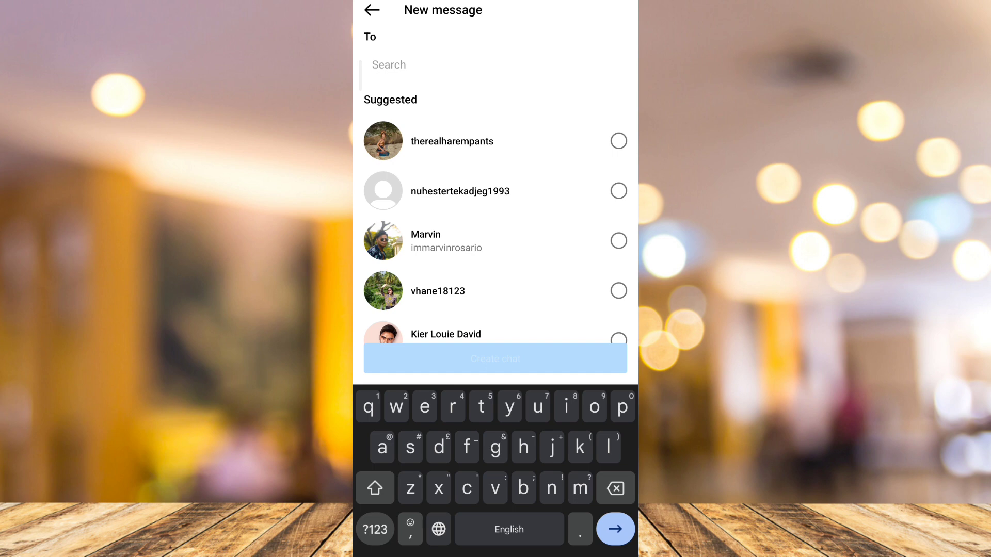